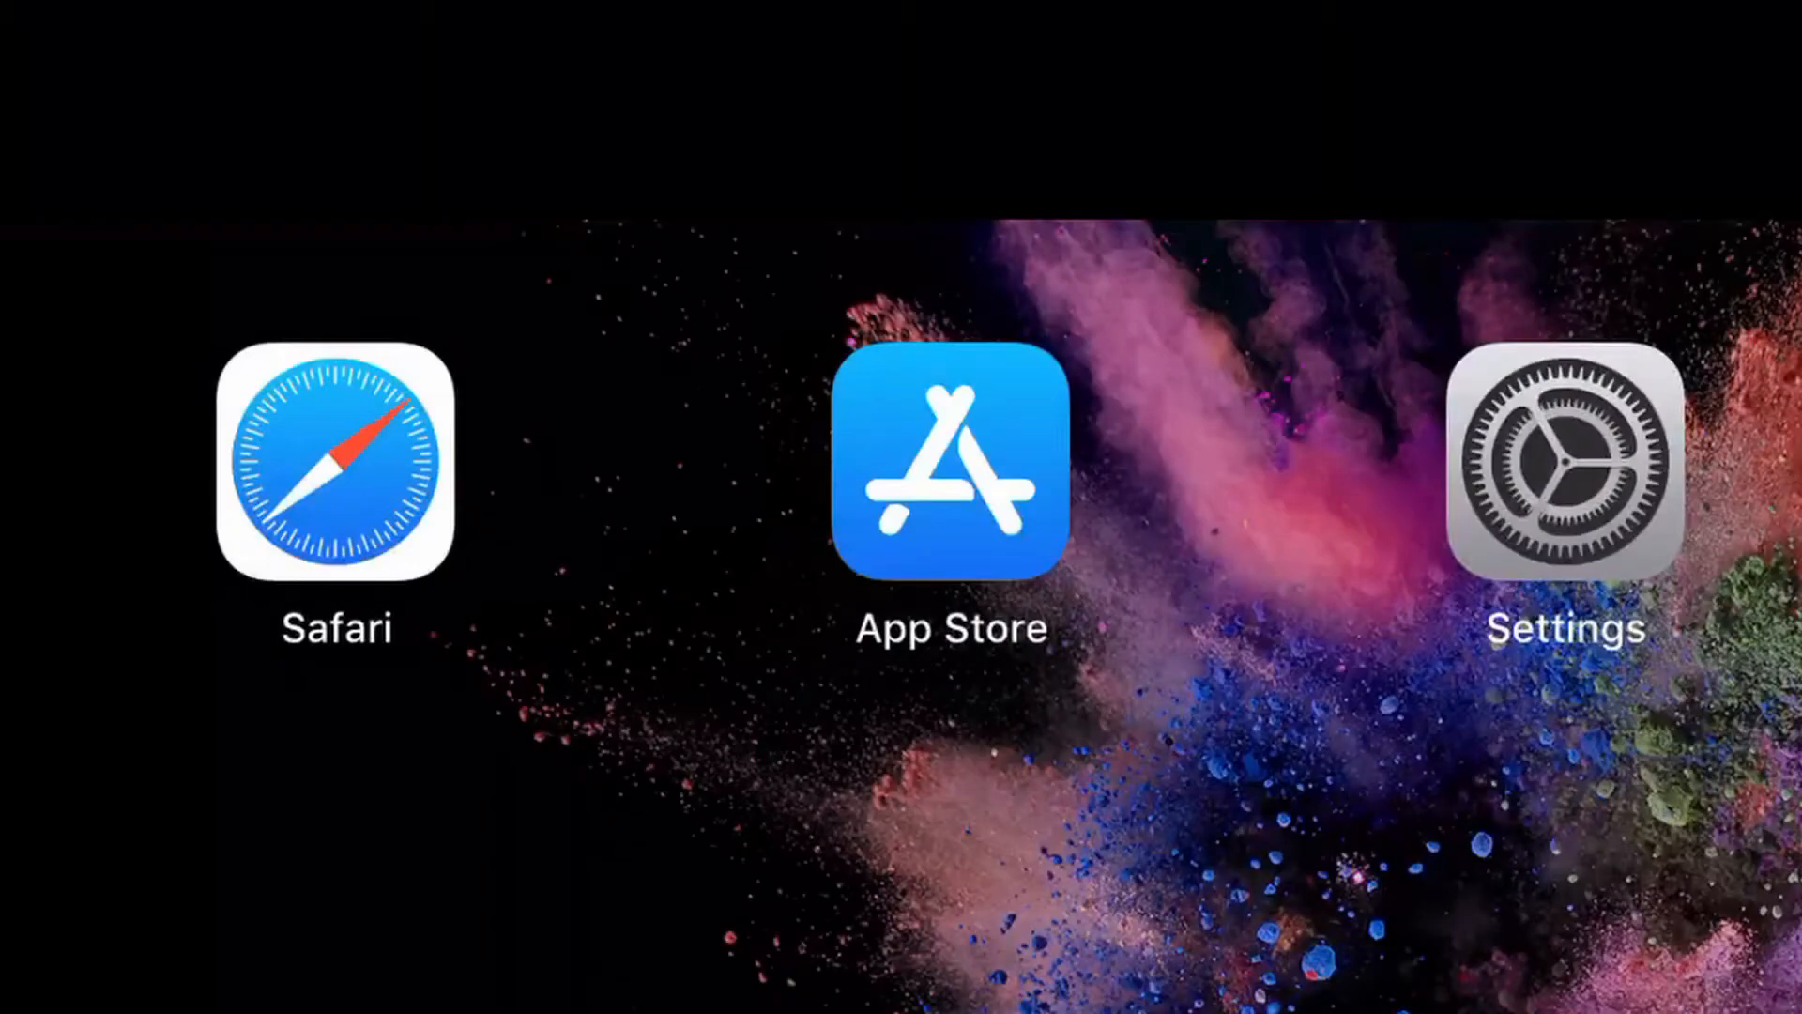
Launch Safari and pick the iPad layout on the Ui device-selection page at 10.10.1.1.
click(336, 472)
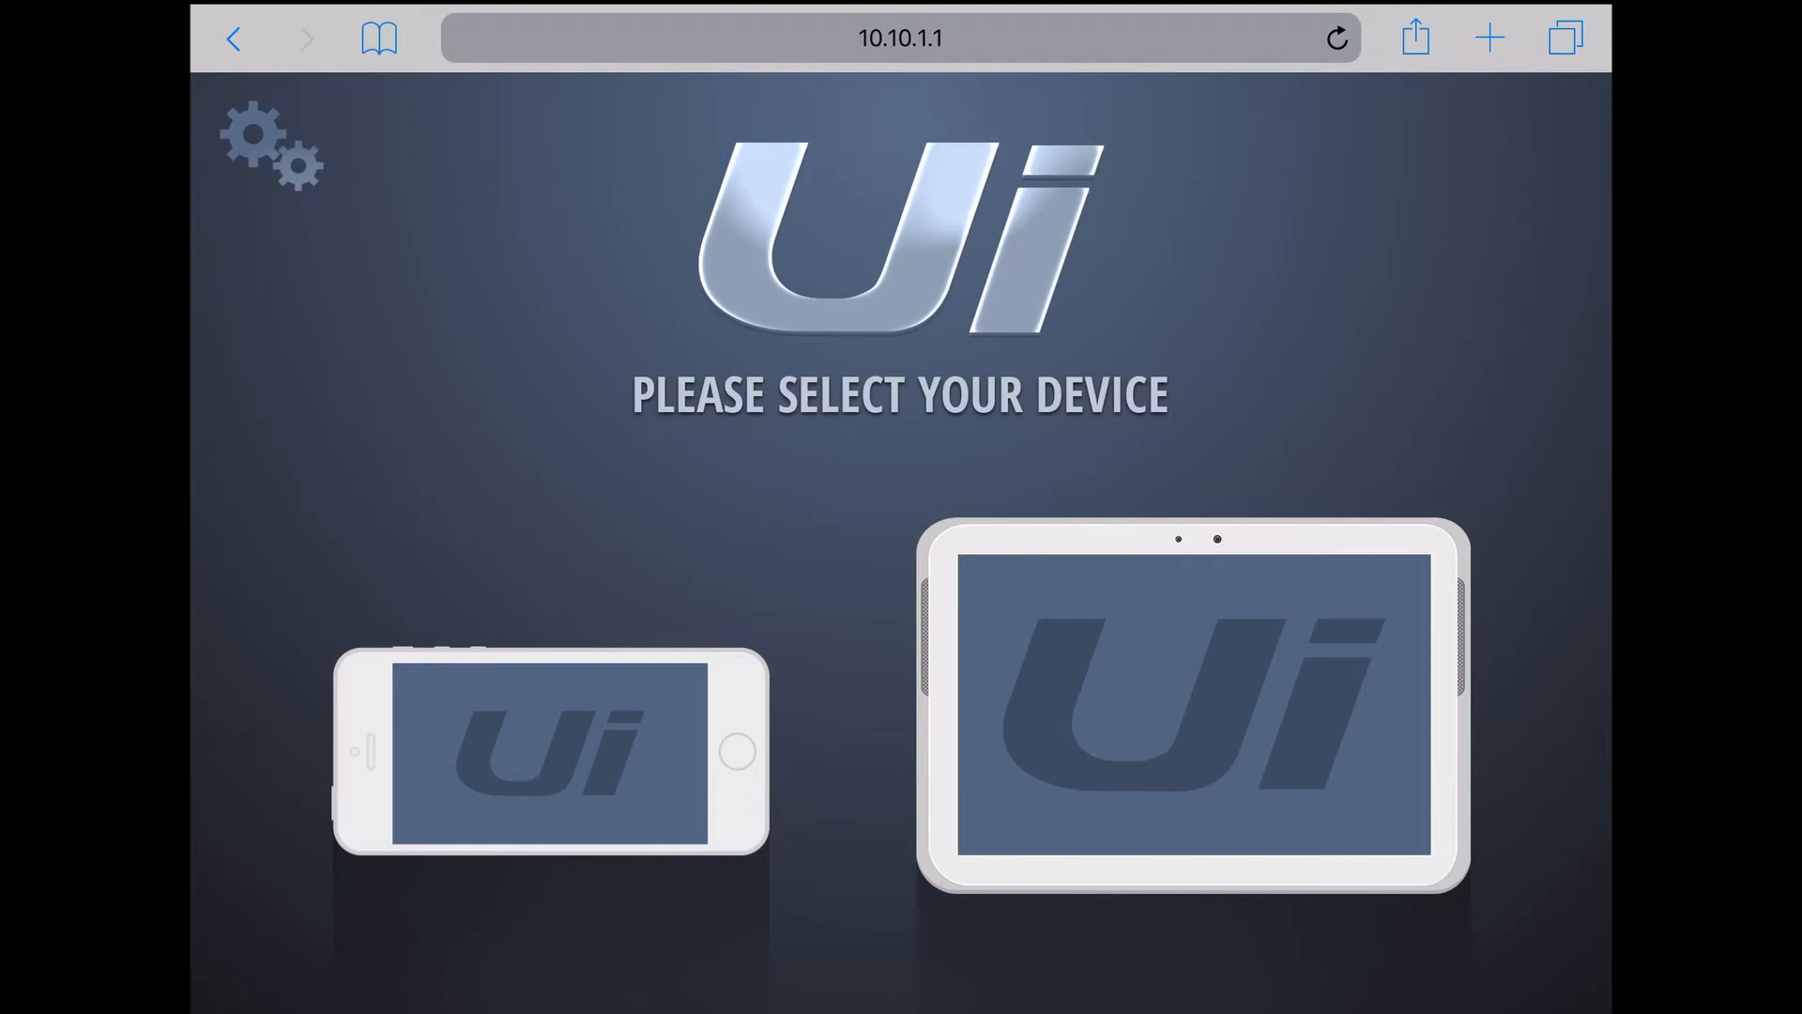
click(549, 753)
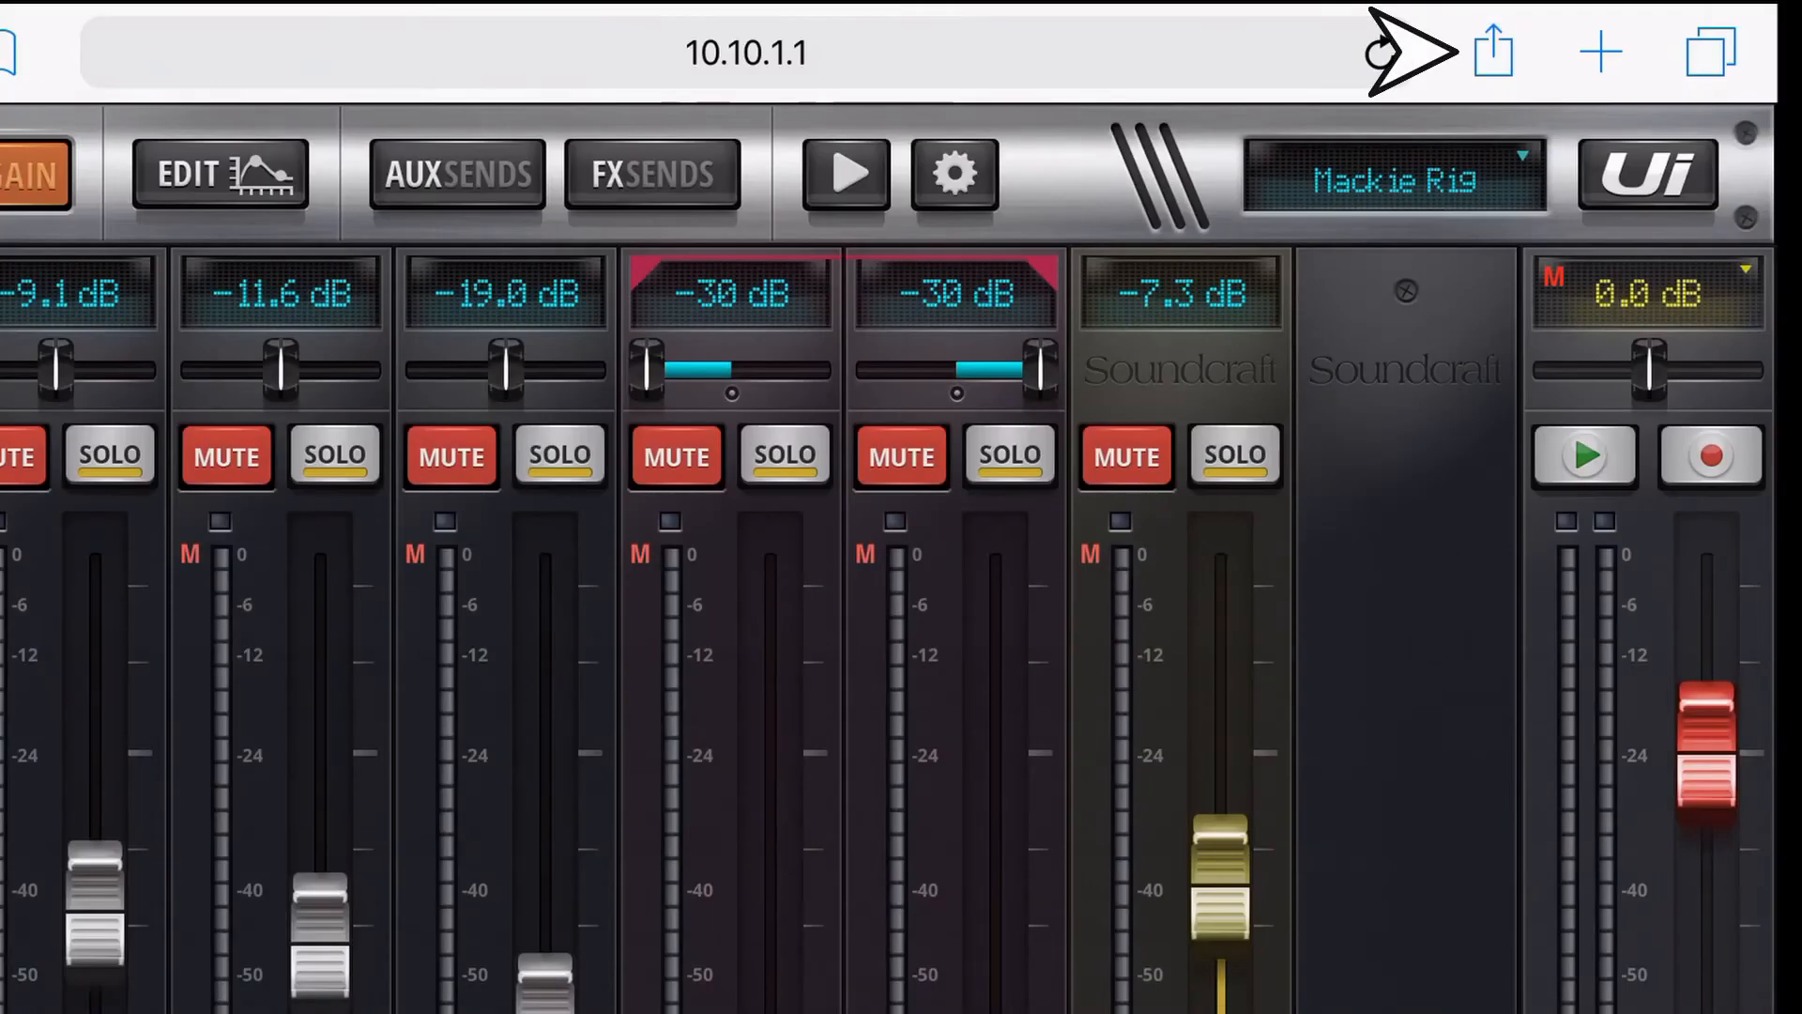
Choose Add to Home Screen from Safari's share sheet for the mixer page.
click(1491, 51)
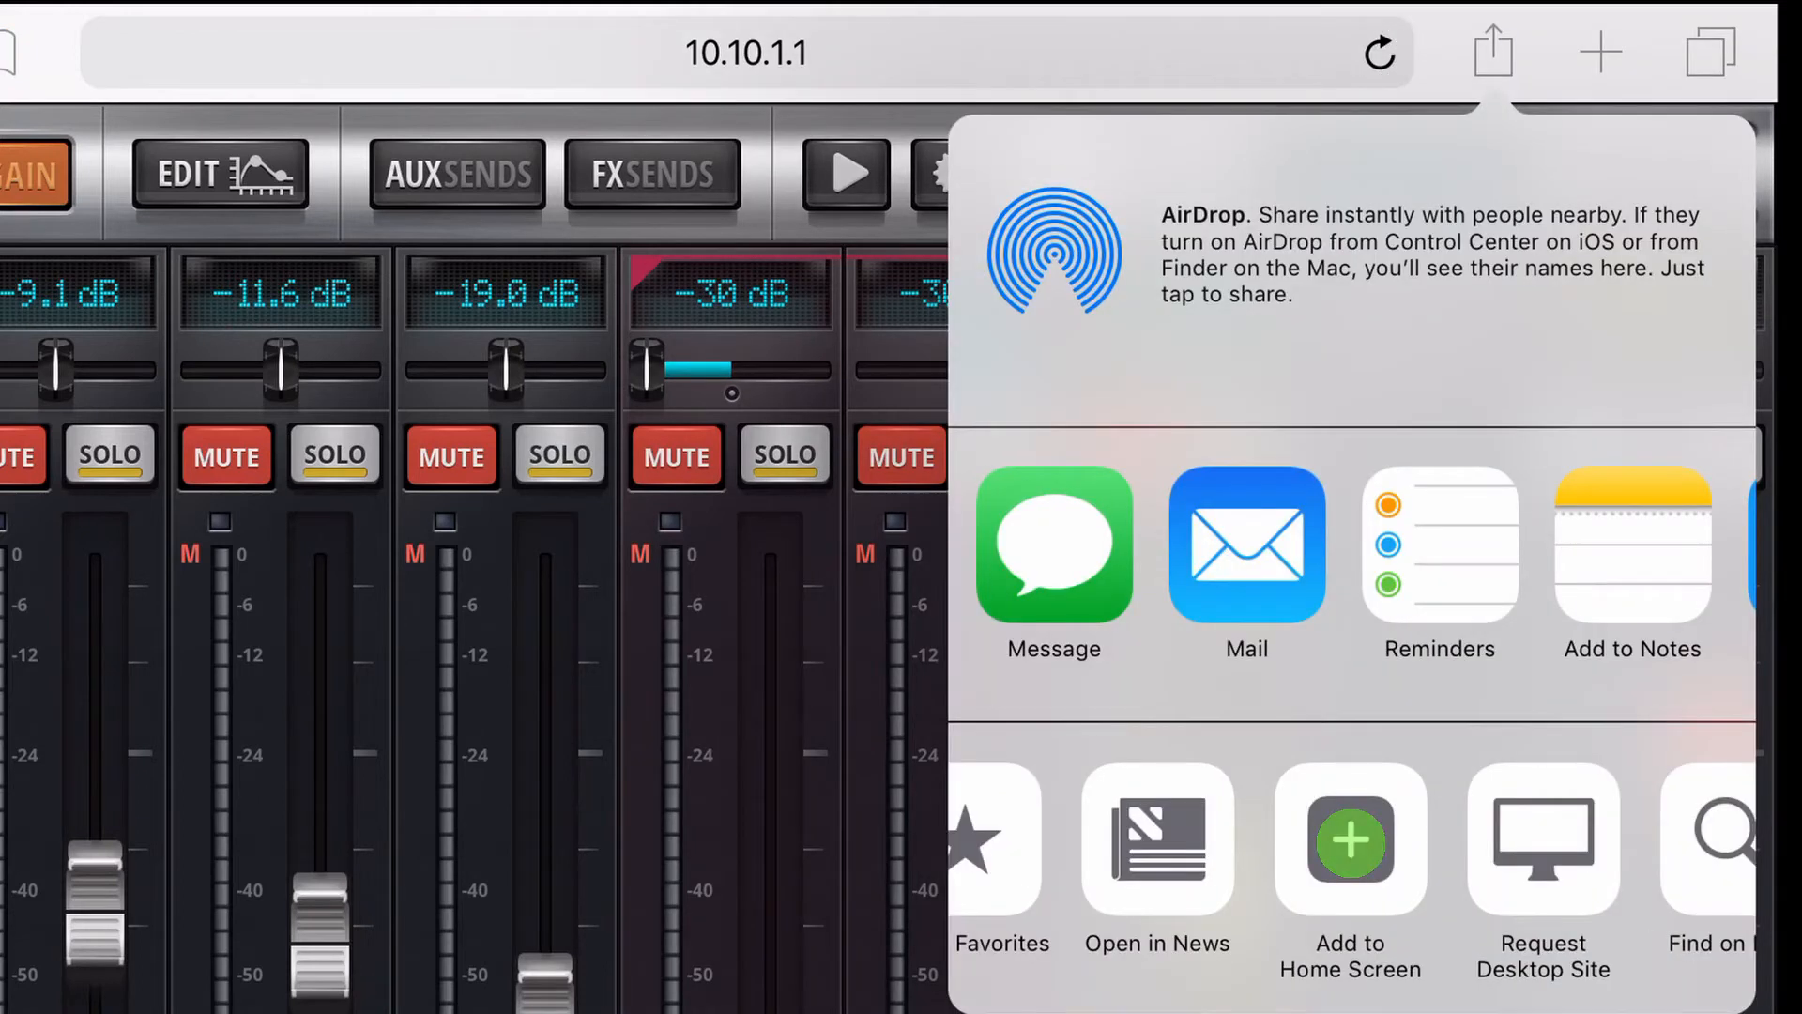
click(1351, 839)
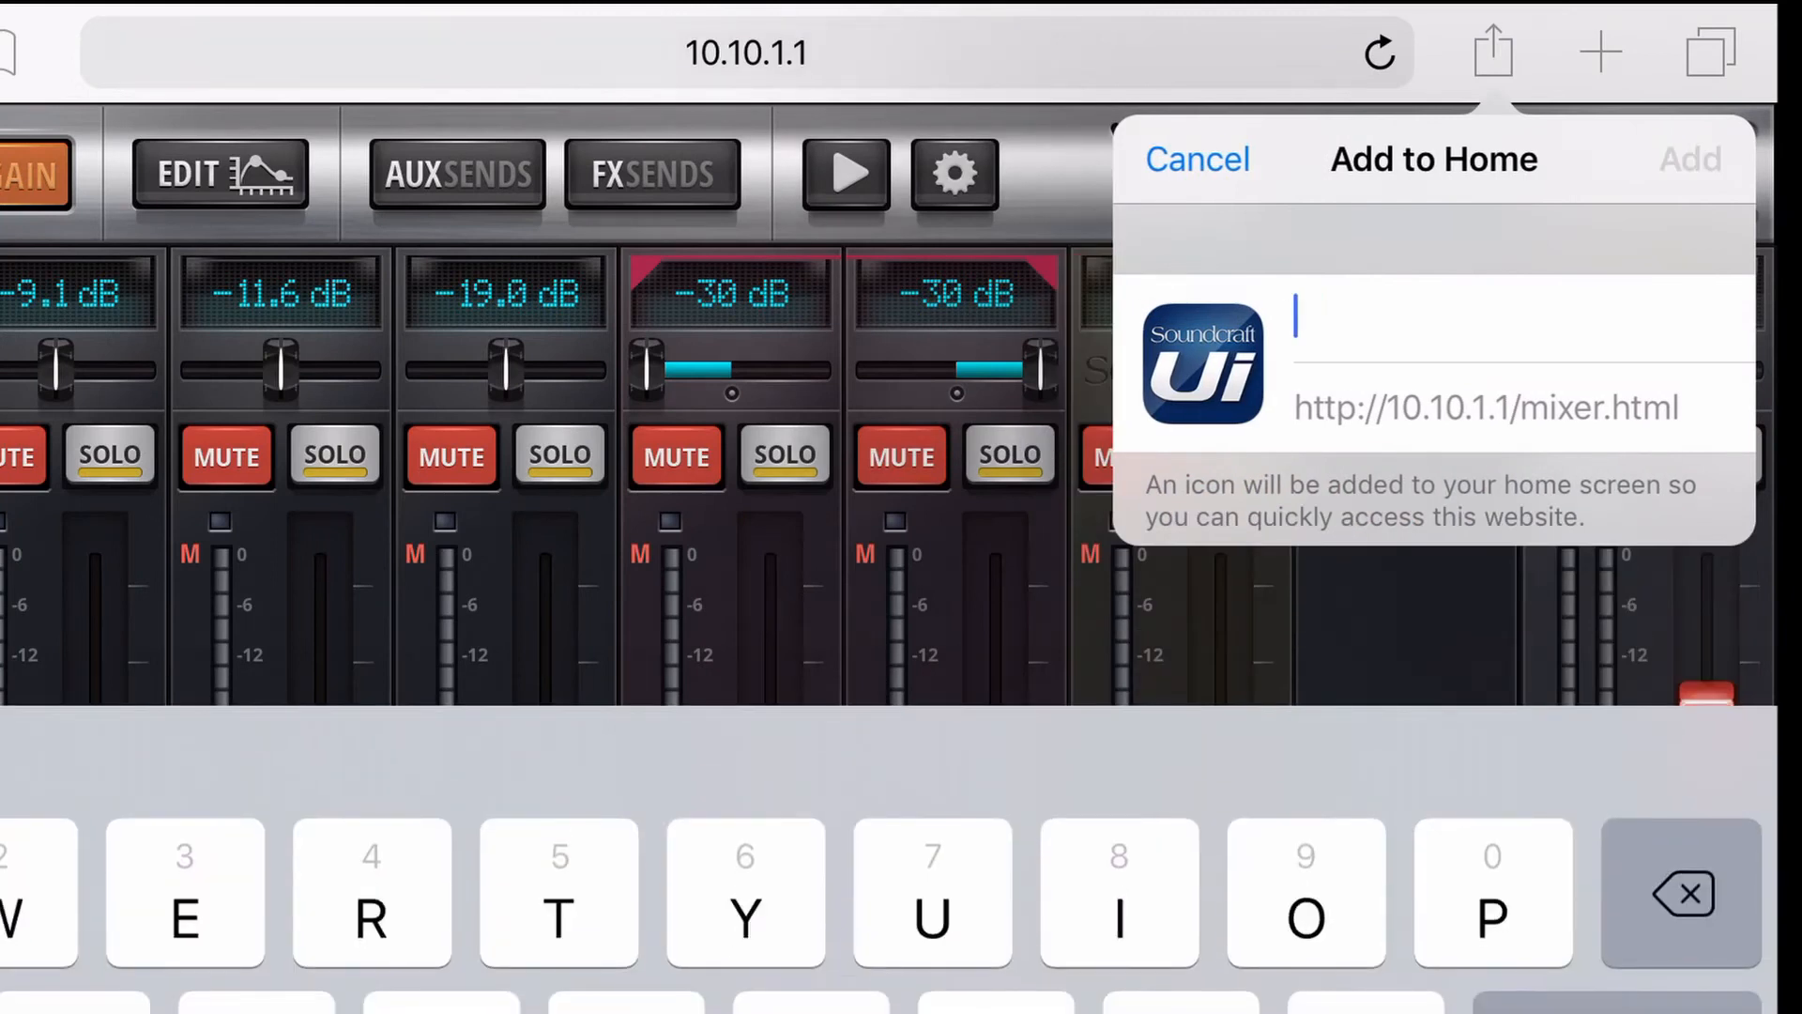
Name the shortcut 'UI MIXER' and add it to the Home Screen.
text(UI MIX)
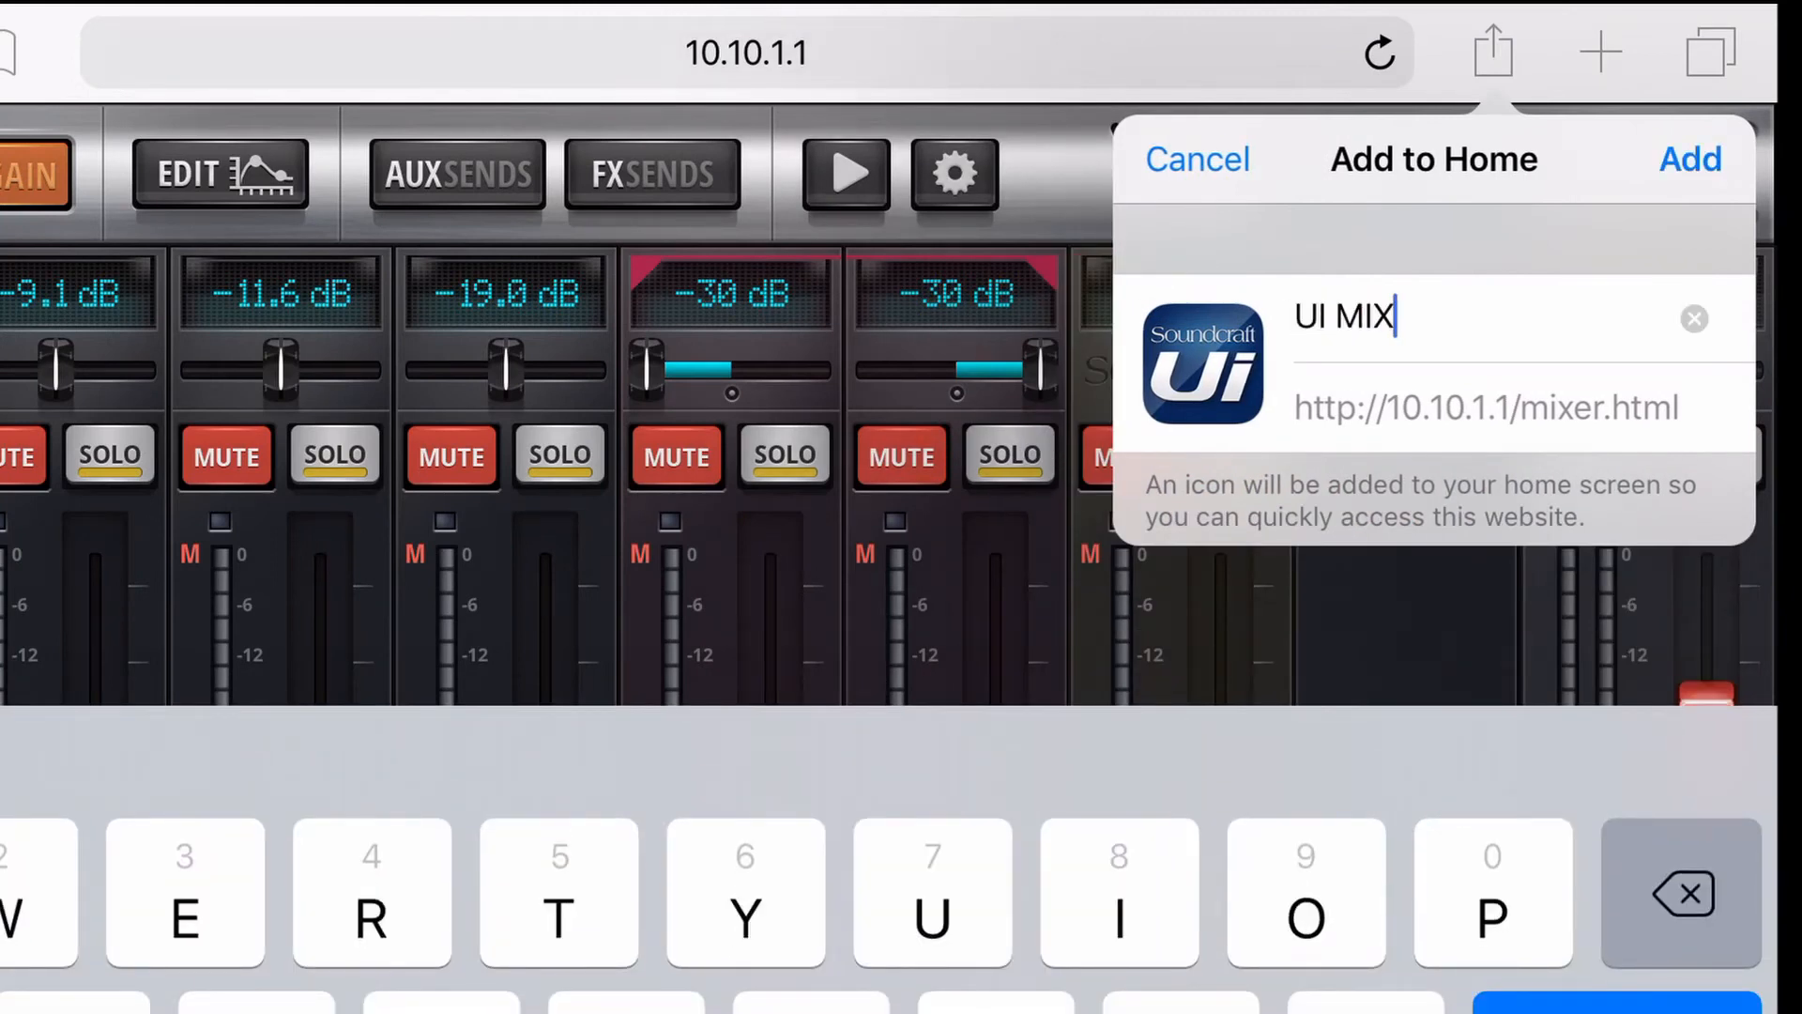
text(ER)
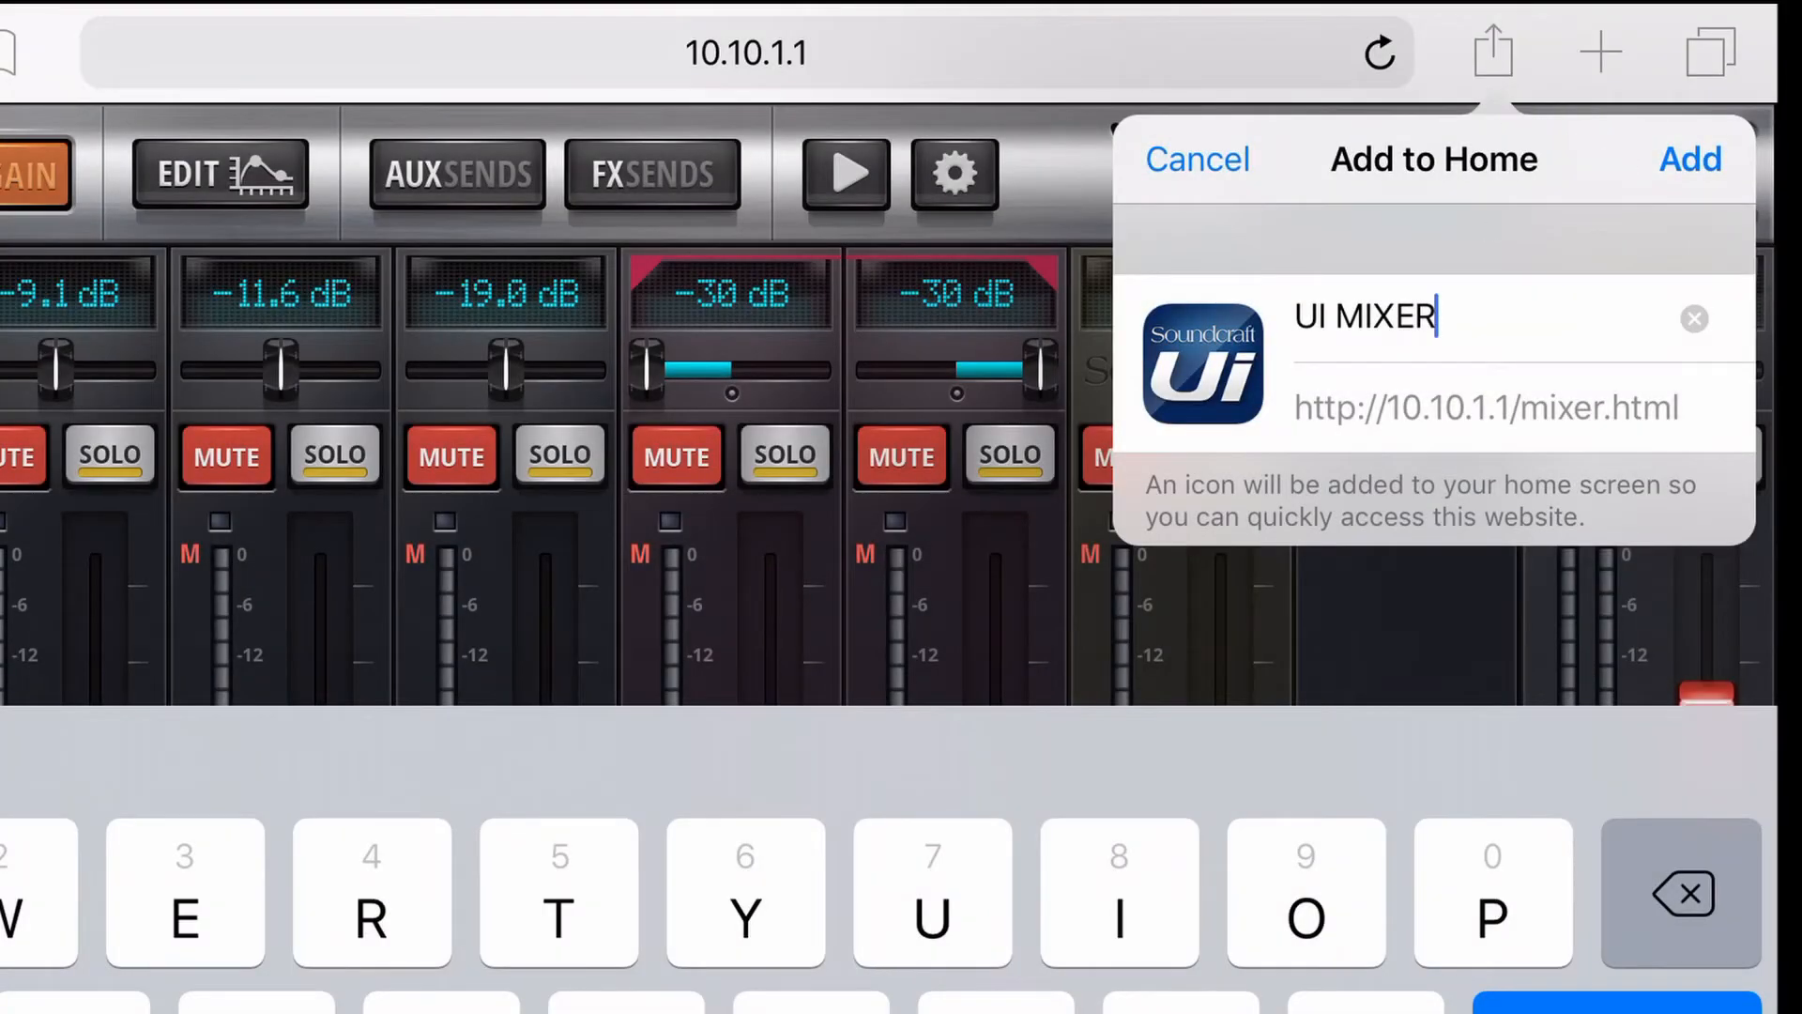
click(1691, 159)
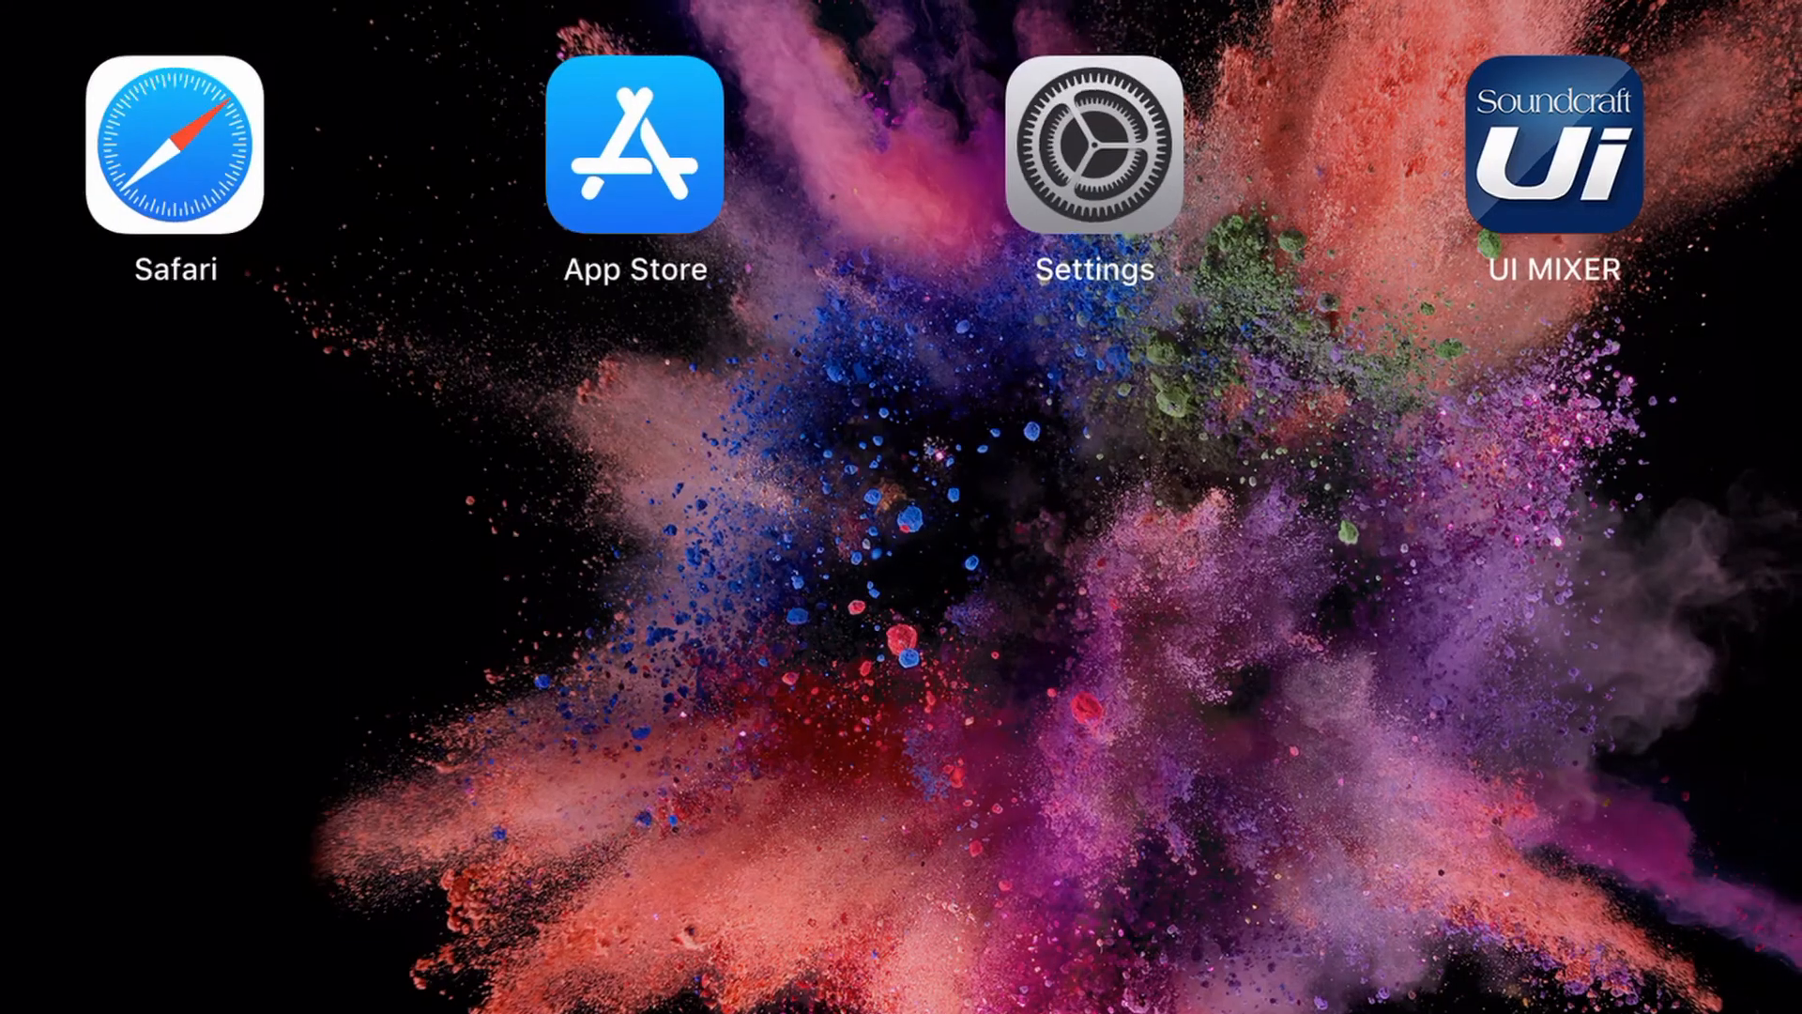
Launch the UI MIXER icon to open the mixer full-screen with channels 1–8.
click(1551, 144)
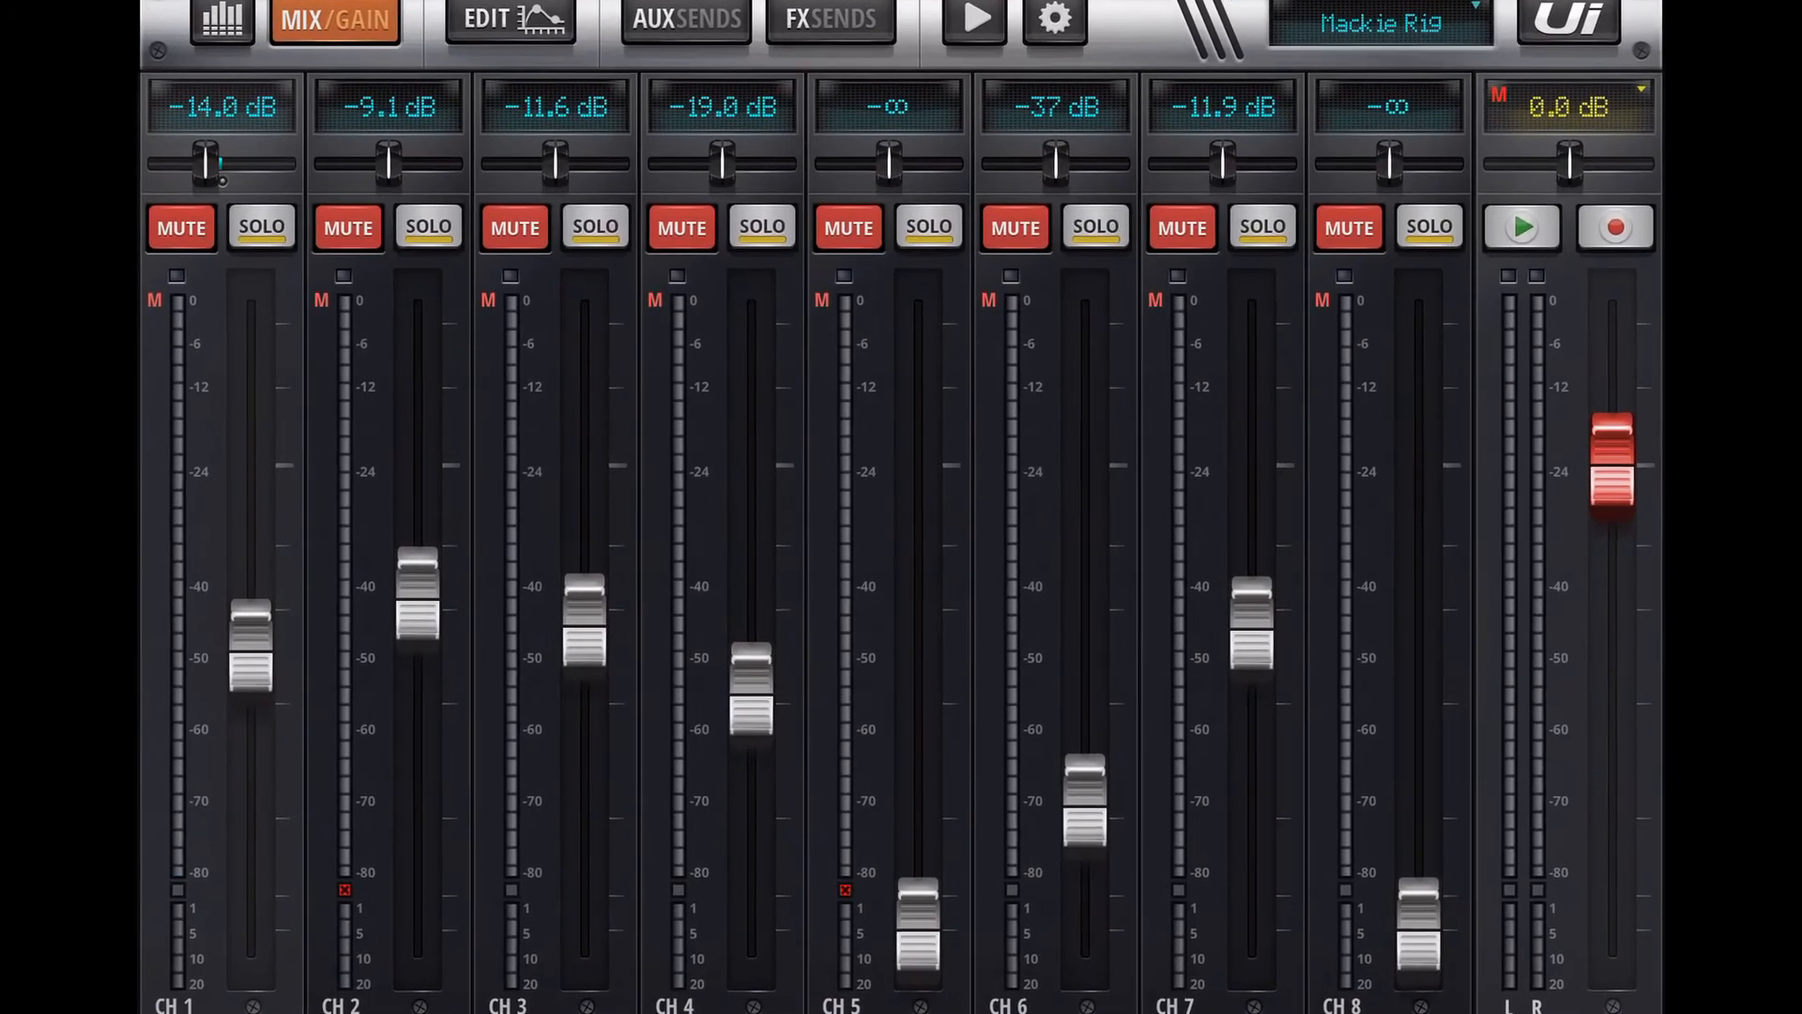